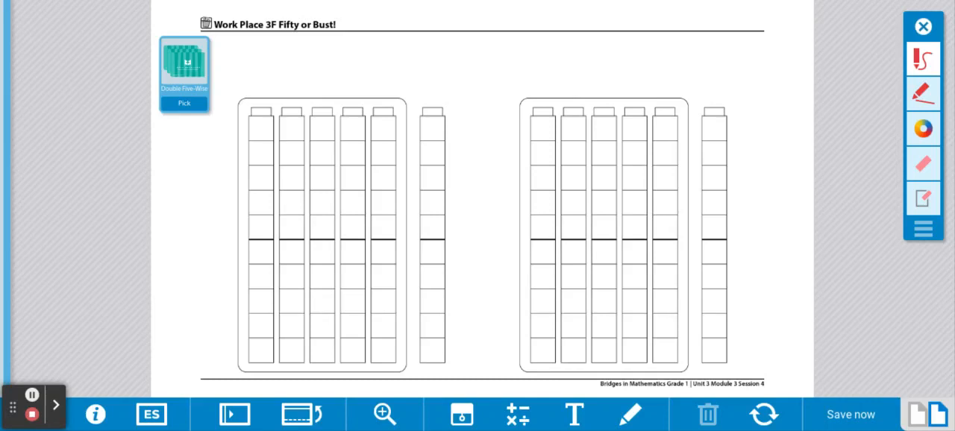
Step: Draw a Double Five-Wise card showing twenty dots from the deck
left_click(850, 414)
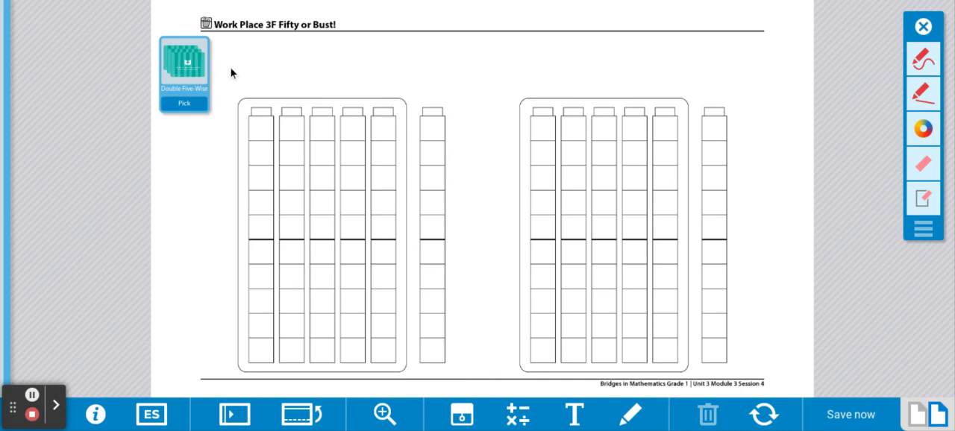
mouse_move(282, 288)
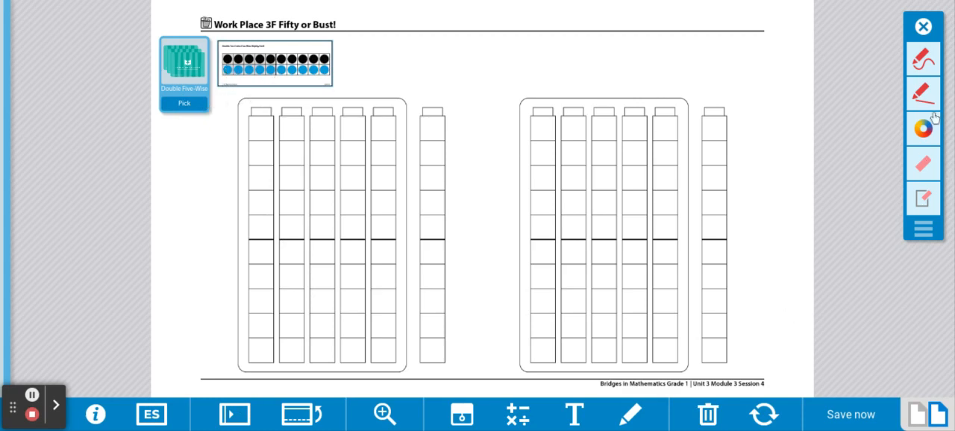
Step: Shade the first two left-board columns red with the freehand pen for 10 + 10 = 20
left_click(923, 60)
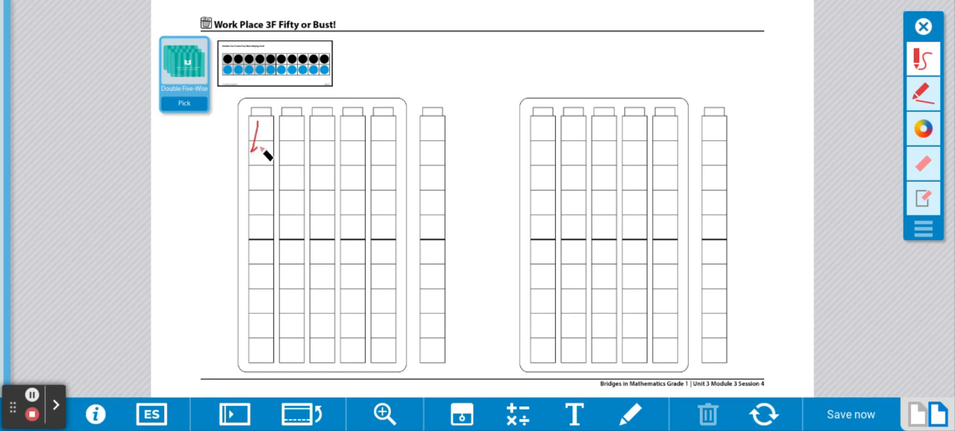
left_click_drag(261, 142, 261, 258)
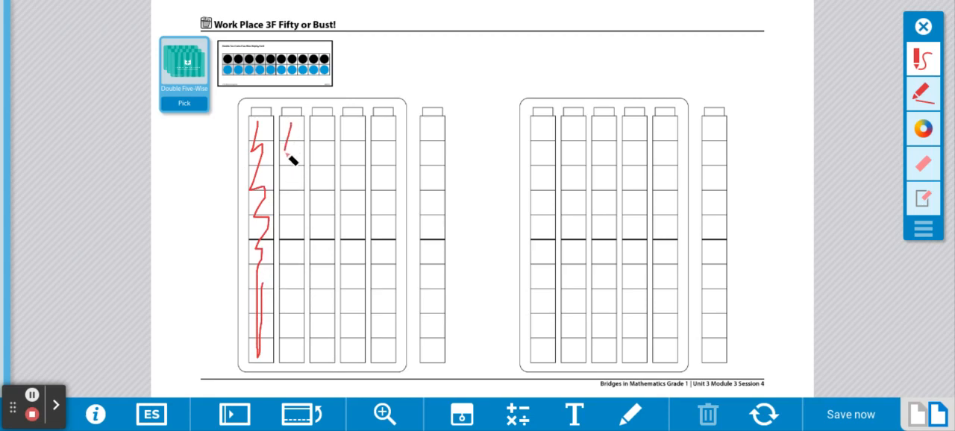
left_click_drag(291, 145, 280, 306)
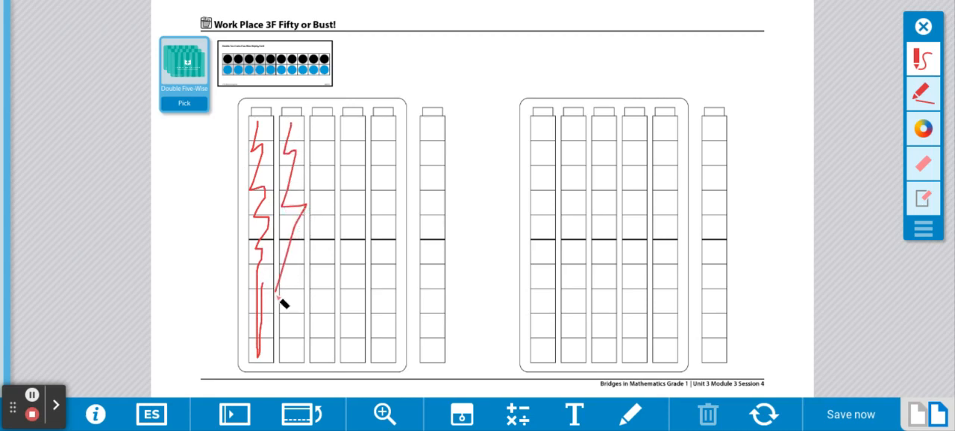
left_click_drag(287, 283, 298, 365)
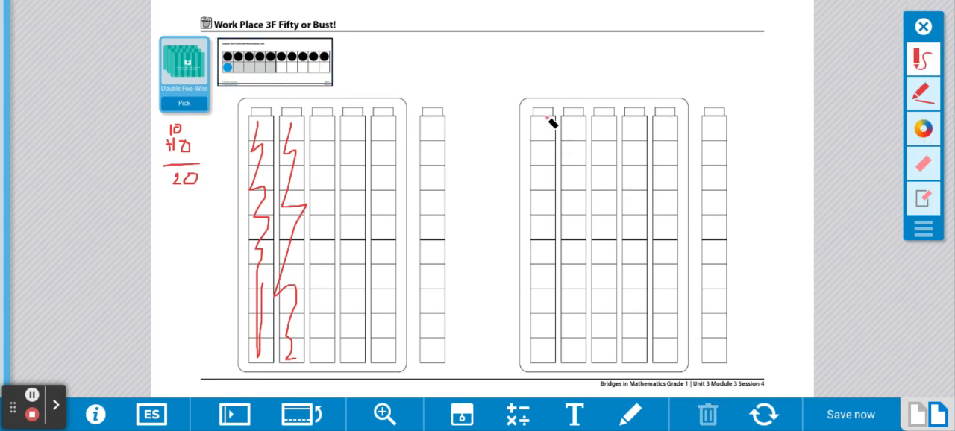
Step: Shade the right board's first column red top to bottom for 10 + 1 = 11, then draw the next card
left_click_drag(544, 112, 541, 160)
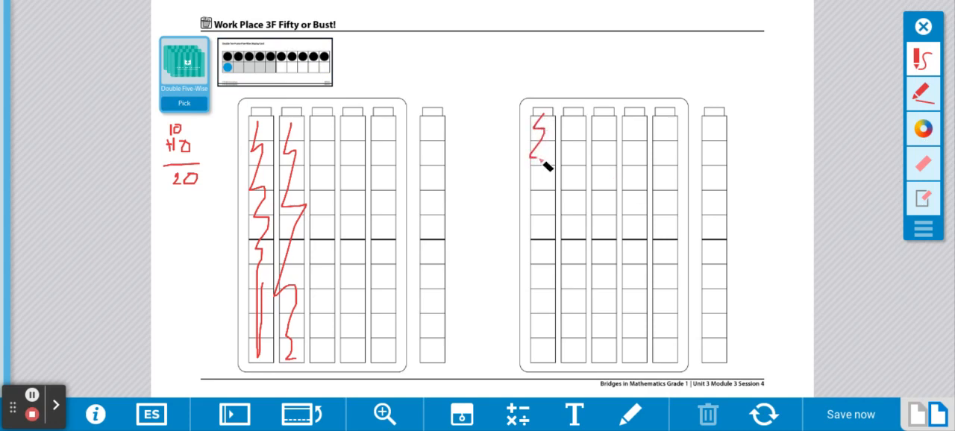
left_click_drag(540, 156, 545, 231)
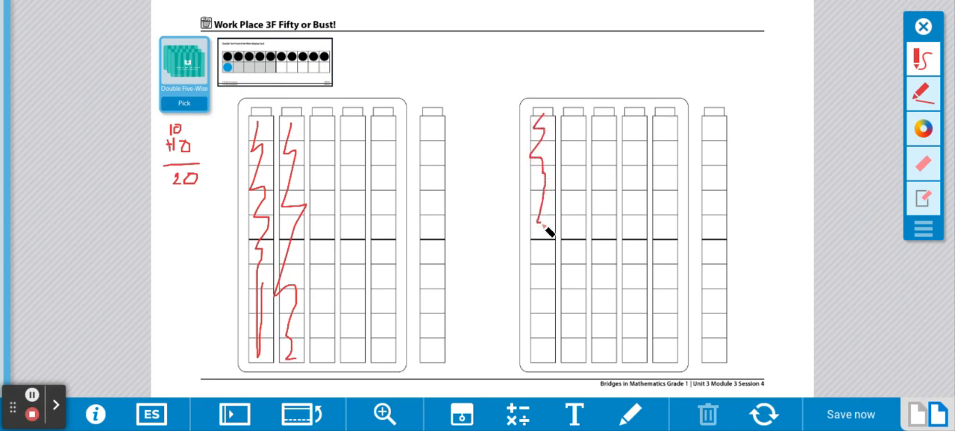
left_click_drag(543, 231, 545, 299)
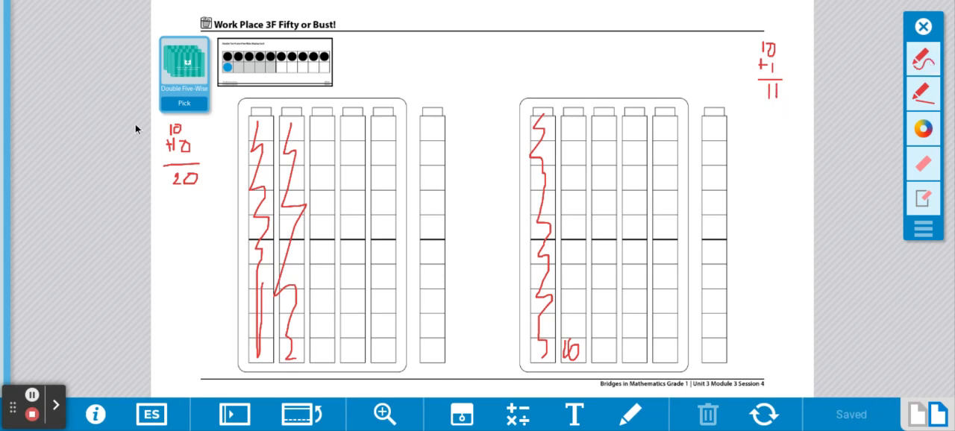
left_click(184, 103)
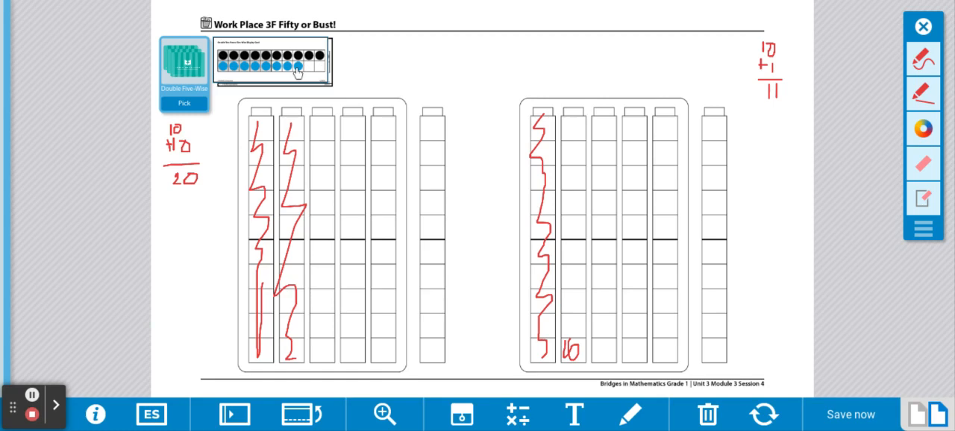
mouse_move(923, 59)
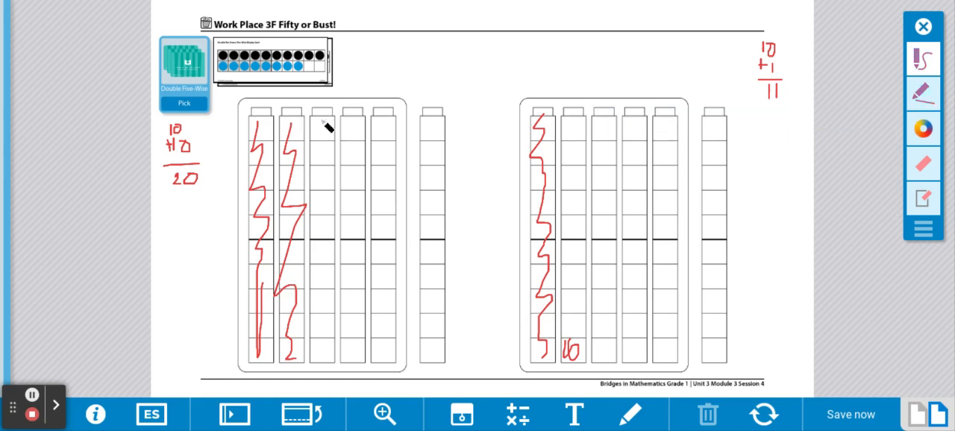
Step: Shade the third left-board column purple and write 10 + 8 = 18 below
left_click_drag(321, 115, 326, 175)
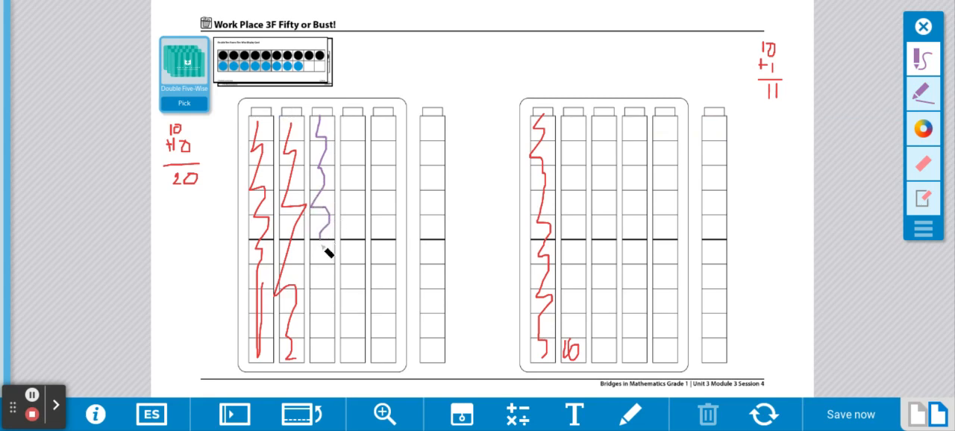
left_click_drag(322, 250, 322, 360)
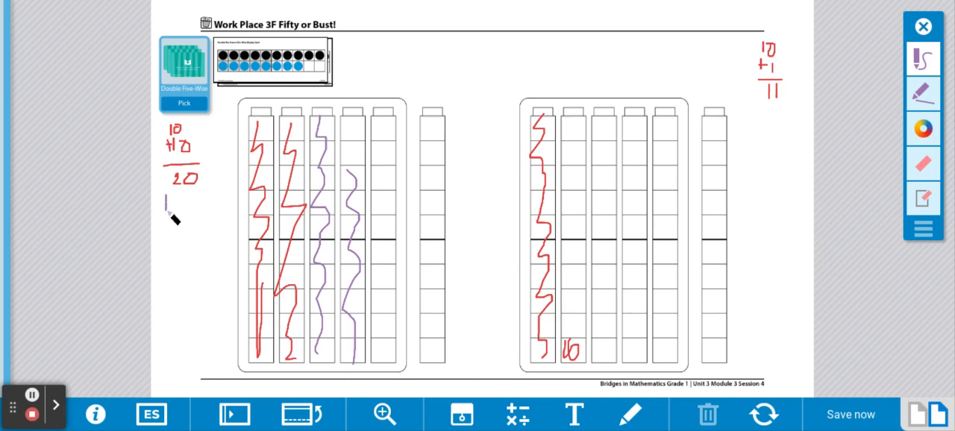
left_click_drag(165, 194, 173, 216)
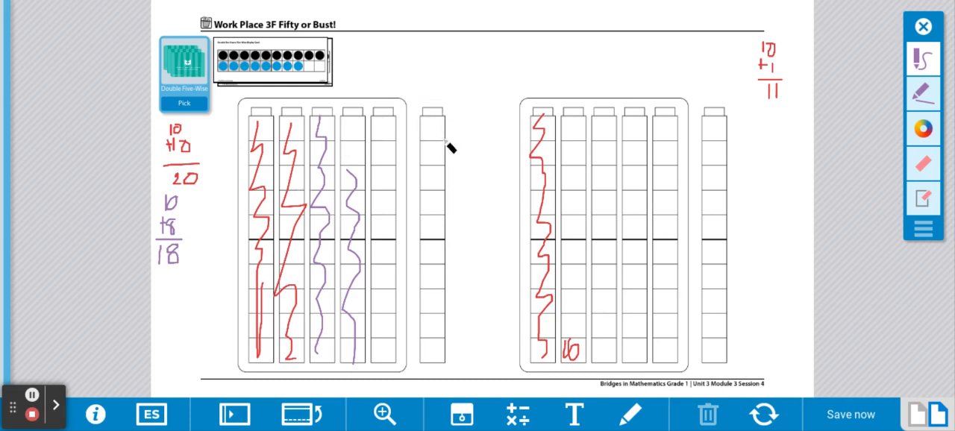
mouse_move(414, 261)
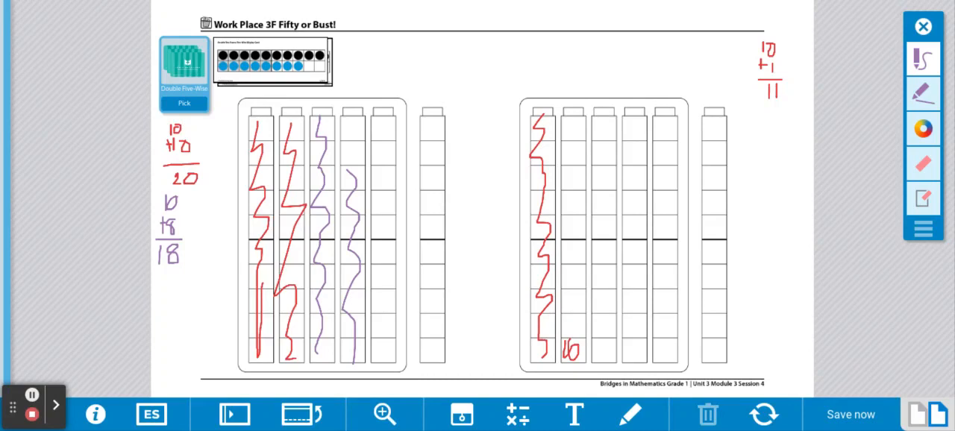
mouse_move(240, 291)
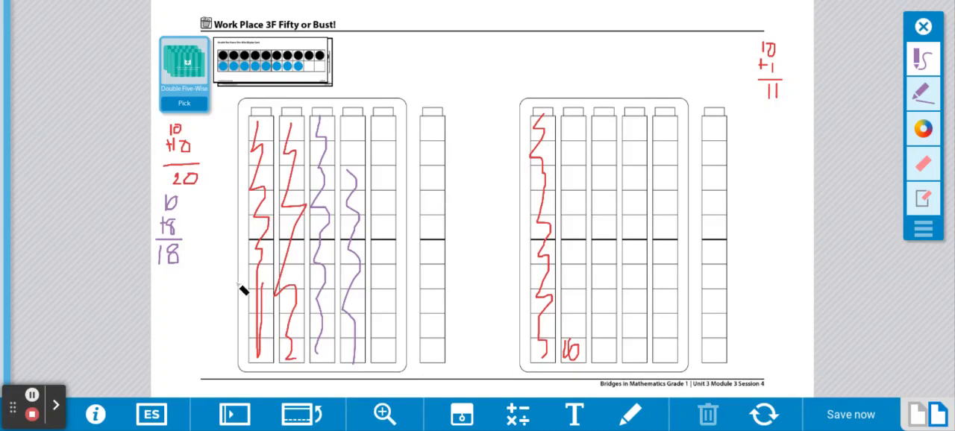